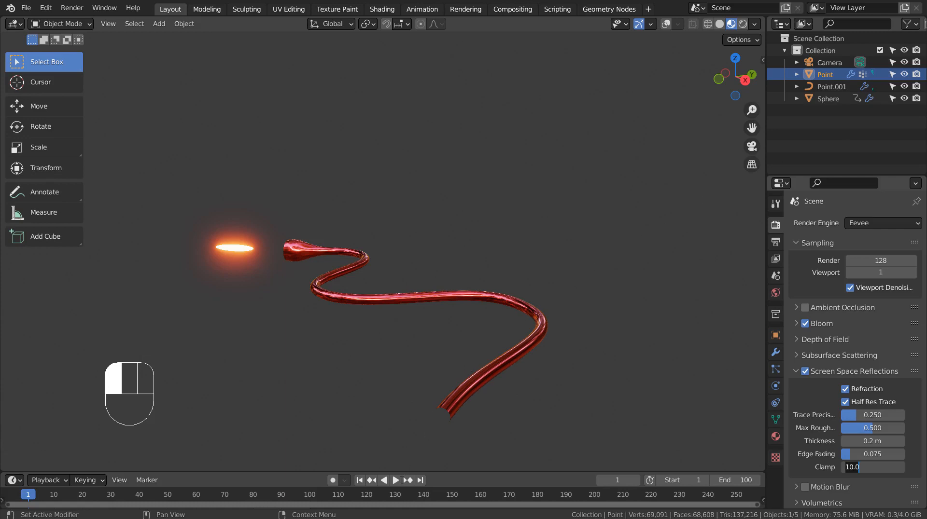
- Play back the finished red tube animation and stop it at frame 95
{"action": "left_click", "coordinate": [394, 480]}
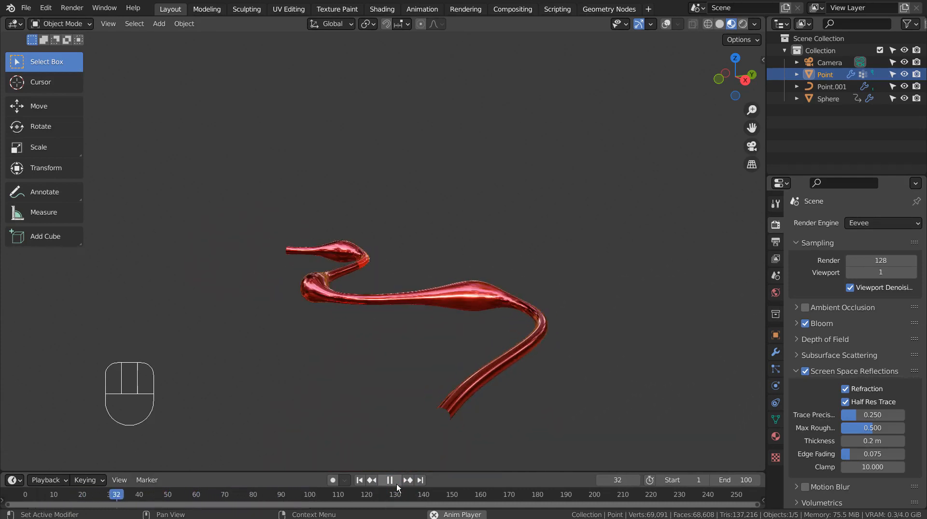
{"action": "left_click", "coordinate": [390, 480]}
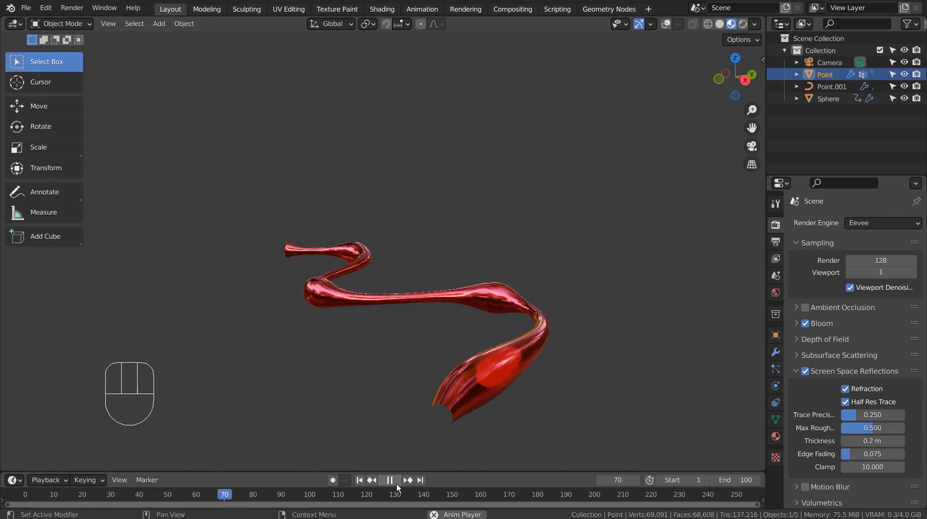
{"action": "left_click", "coordinate": [395, 480]}
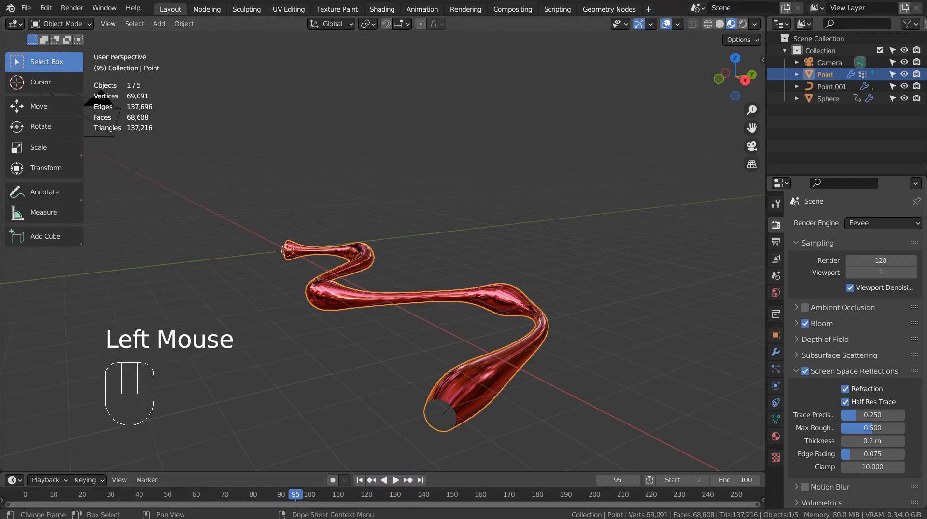
- Show the transform sidebar and hide the tube, curves and glowing sphere
{"action": "key", "text": "n"}
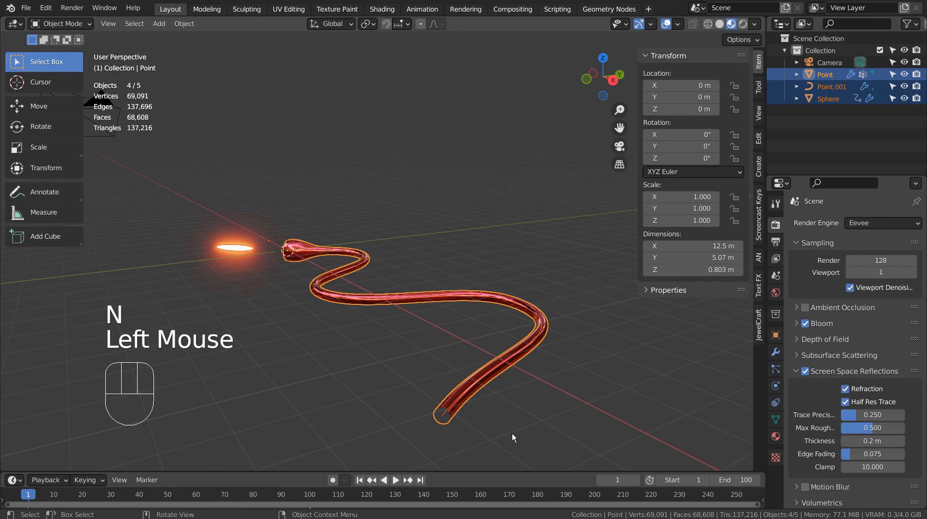
{"action": "key", "text": "h"}
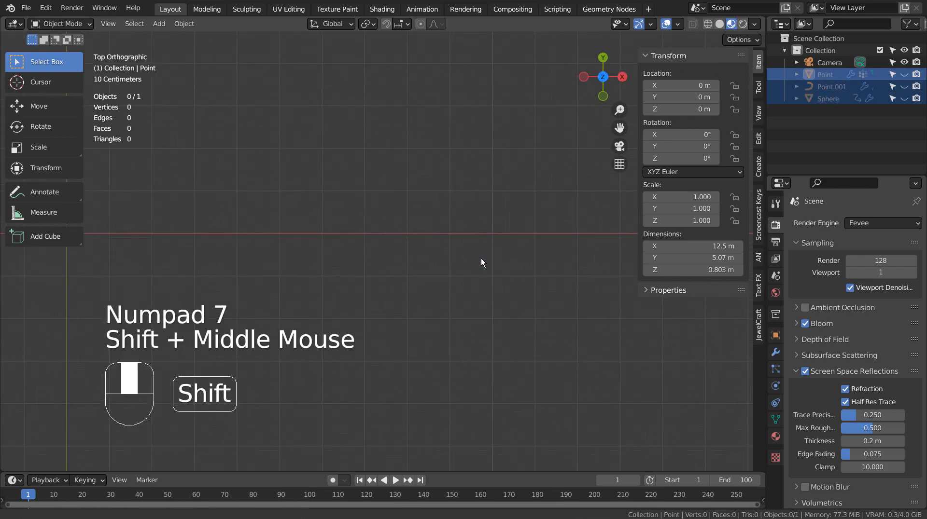
- Add a UV sphere, subdivide it one level, shade it smooth and start shrinking it
{"action": "key", "text": "shift+a"}
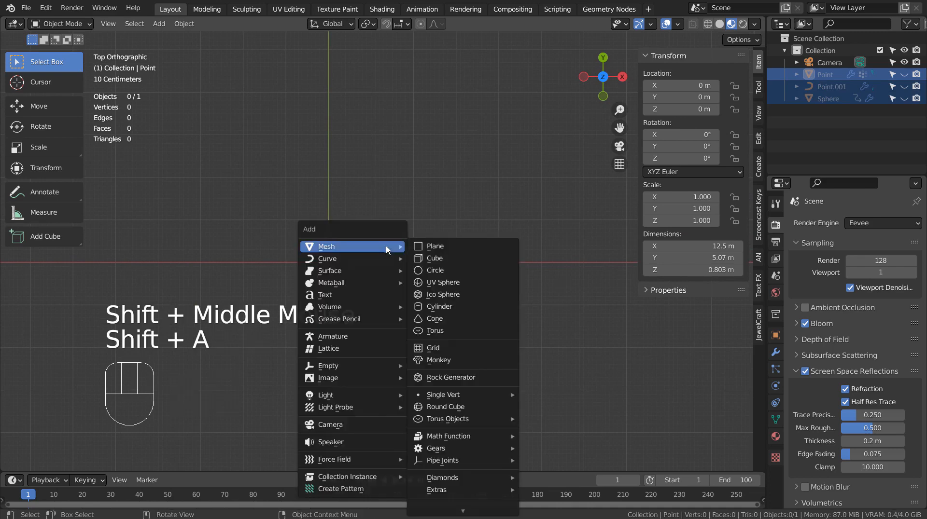
{"action": "left_click", "coordinate": [442, 281]}
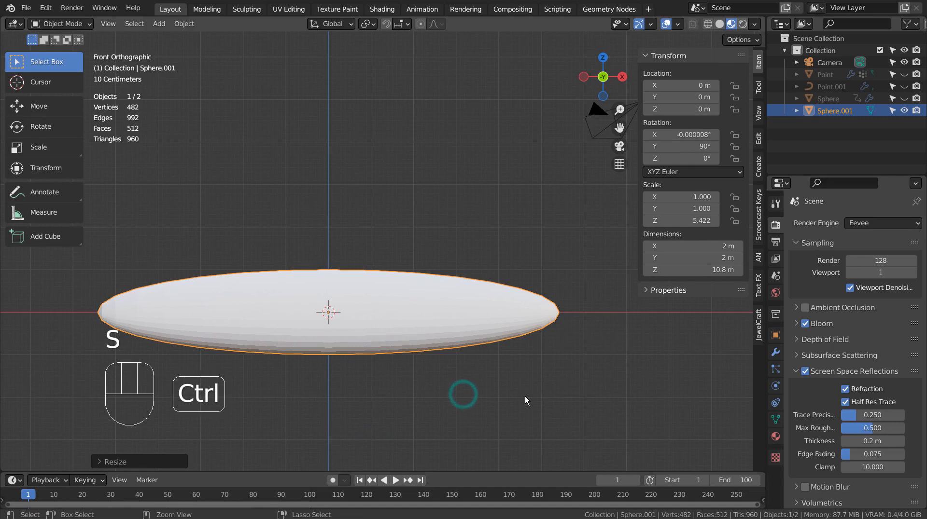
{"action": "key", "text": "ctrl+1"}
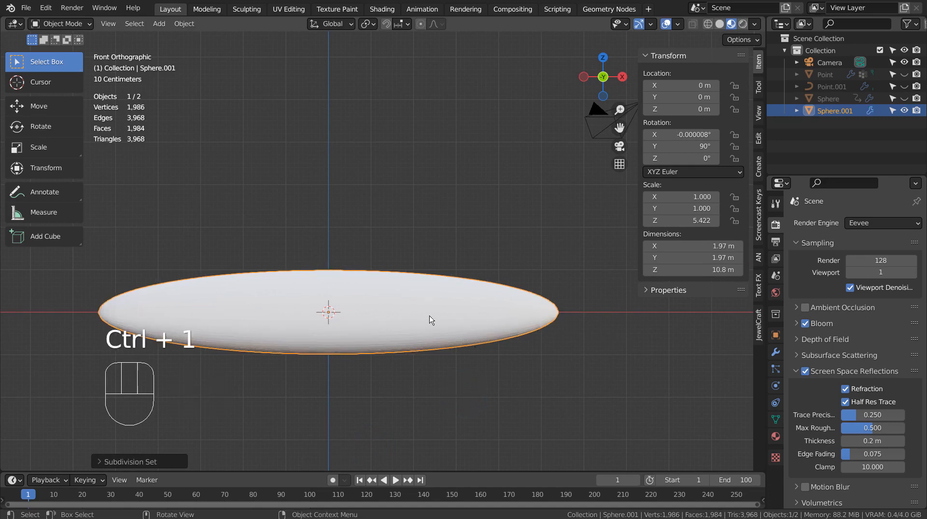
{"action": "right_click", "coordinate": [431, 320]}
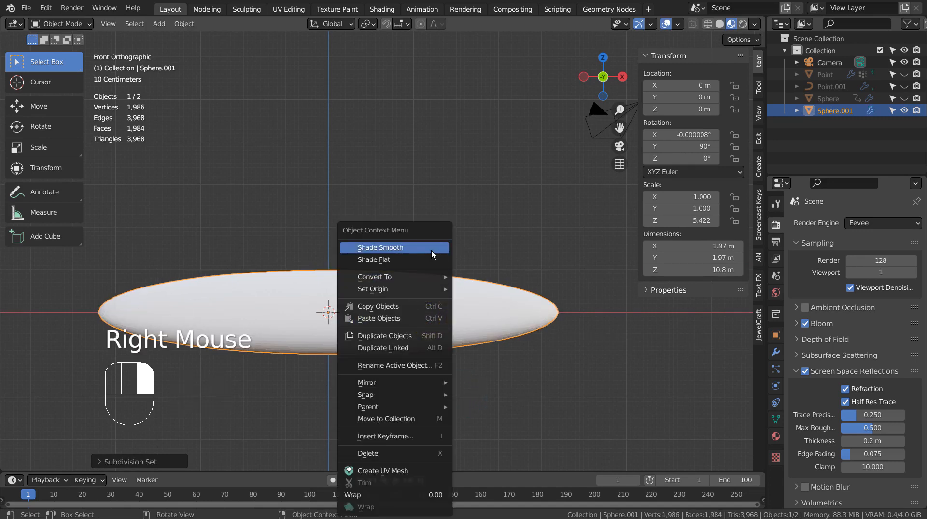
{"action": "left_click", "coordinate": [381, 247]}
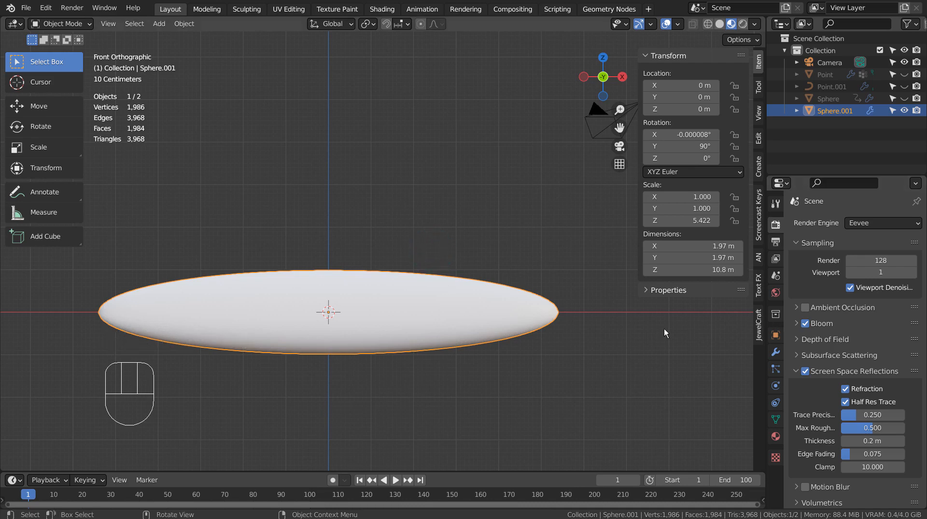
{"action": "key", "text": "s"}
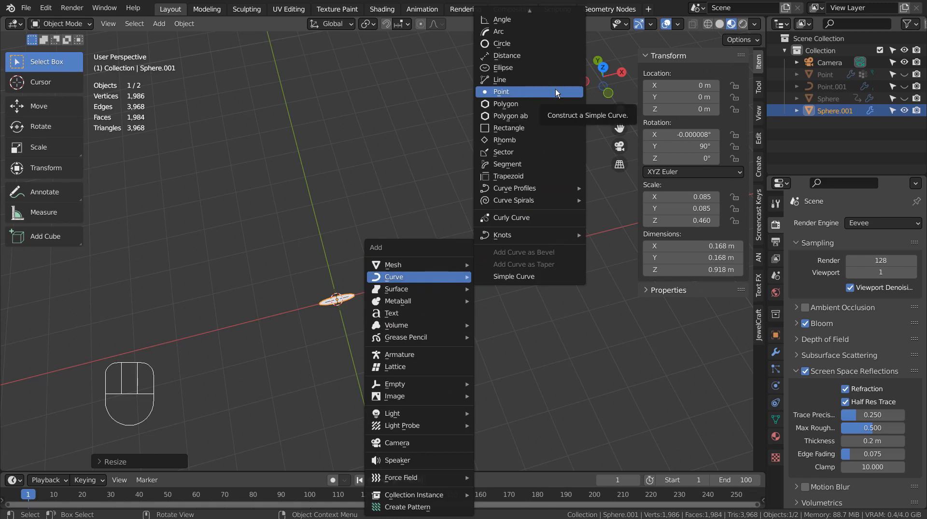
- Add a simple point curve and extrude it into a fifteen-point zigzag
{"action": "left_click", "coordinate": [513, 276]}
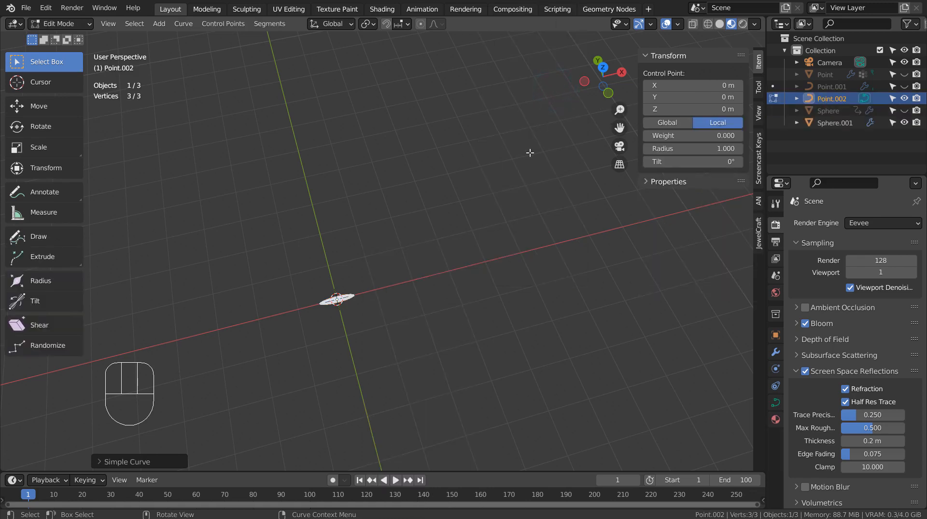
{"action": "left_click", "coordinate": [140, 461]}
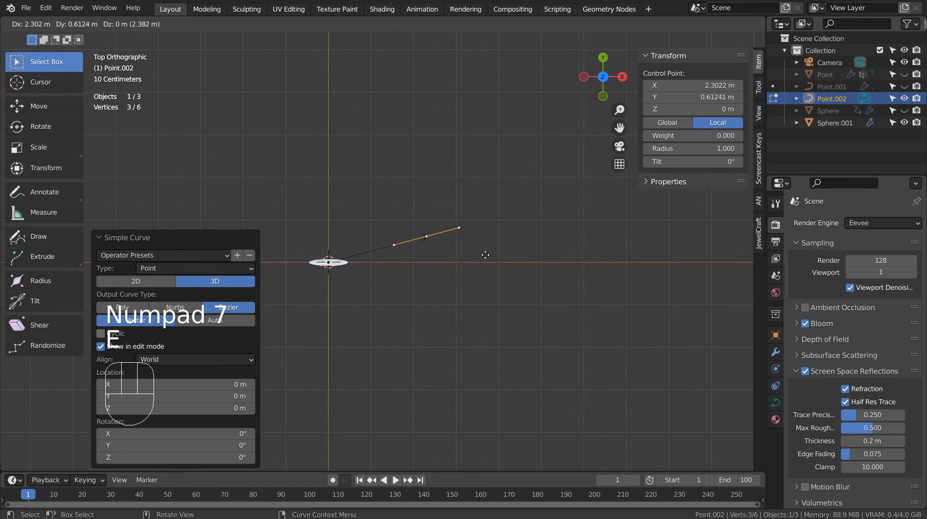
{"action": "key", "text": "e"}
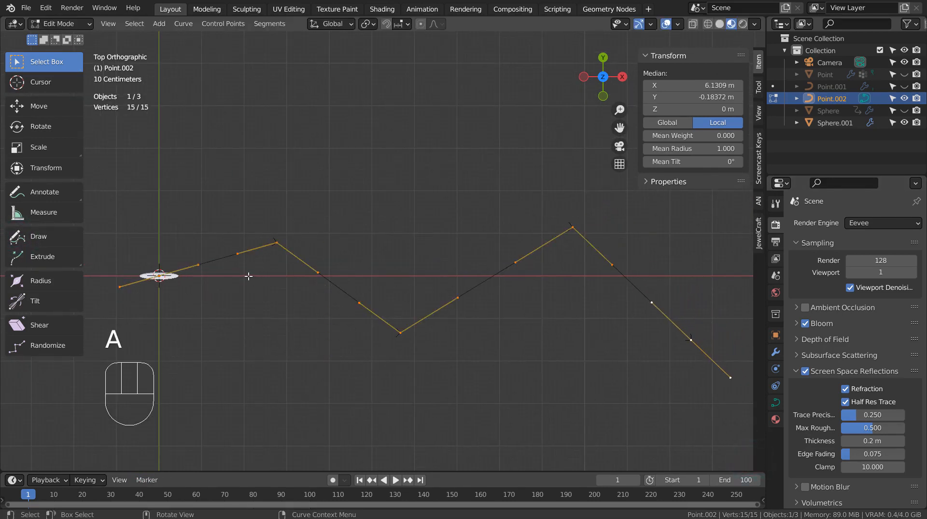
- Set the zigzag curve's handles to Automatic and return to Object Mode
{"action": "key", "text": "v"}
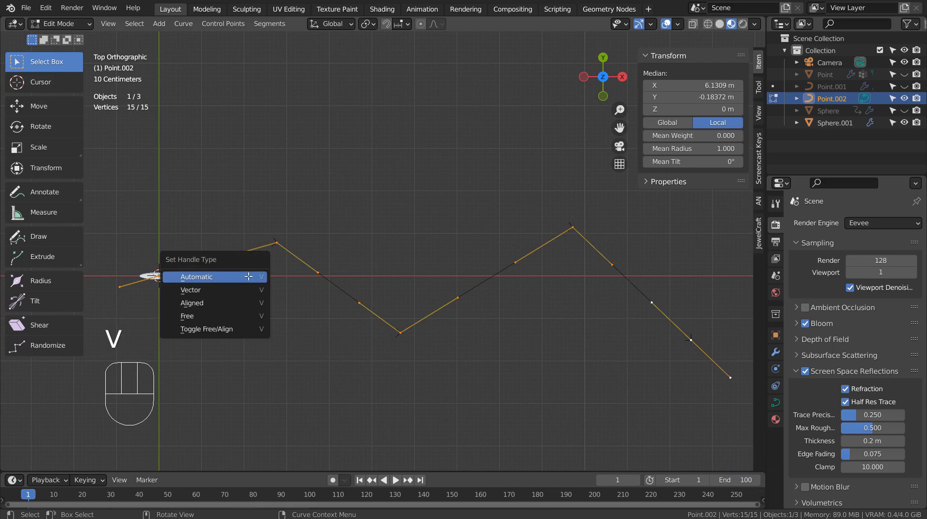
{"action": "left_click", "coordinate": [195, 277]}
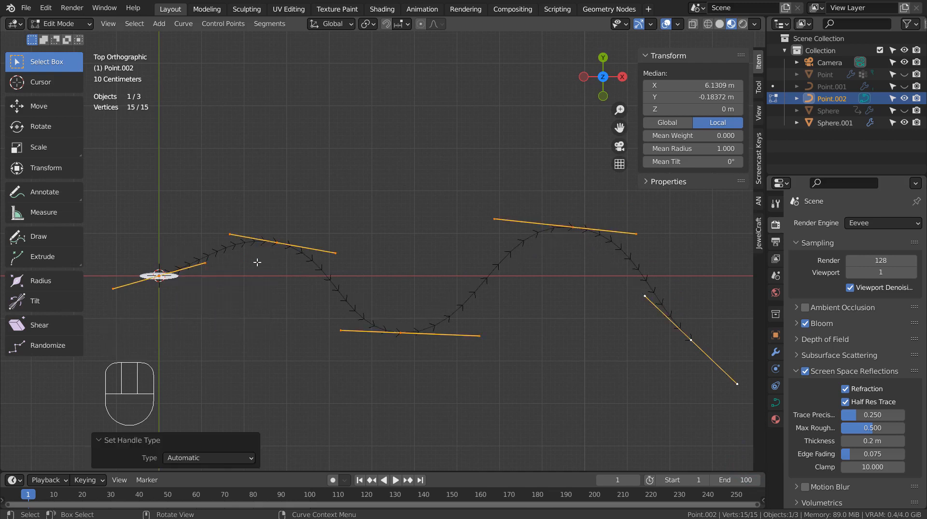
{"action": "mouse_move", "coordinate": [455, 253]}
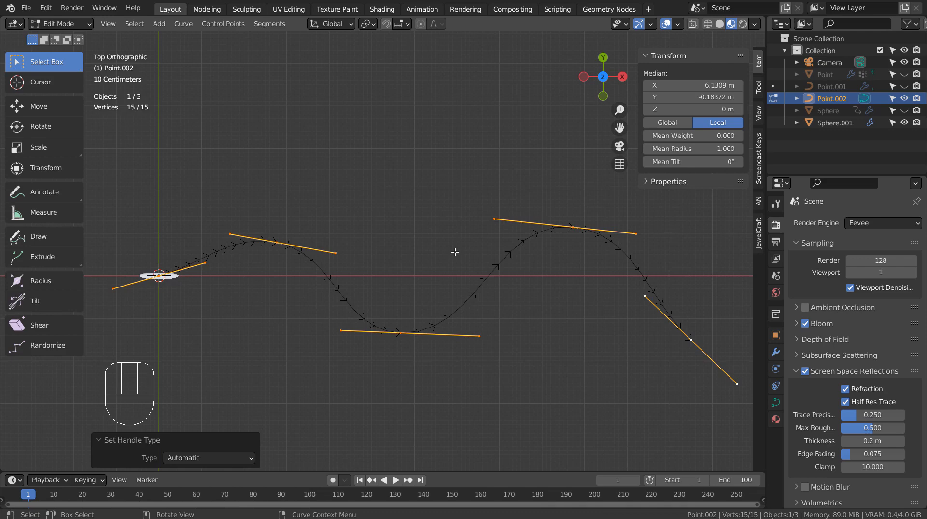
{"action": "key", "text": "Tab"}
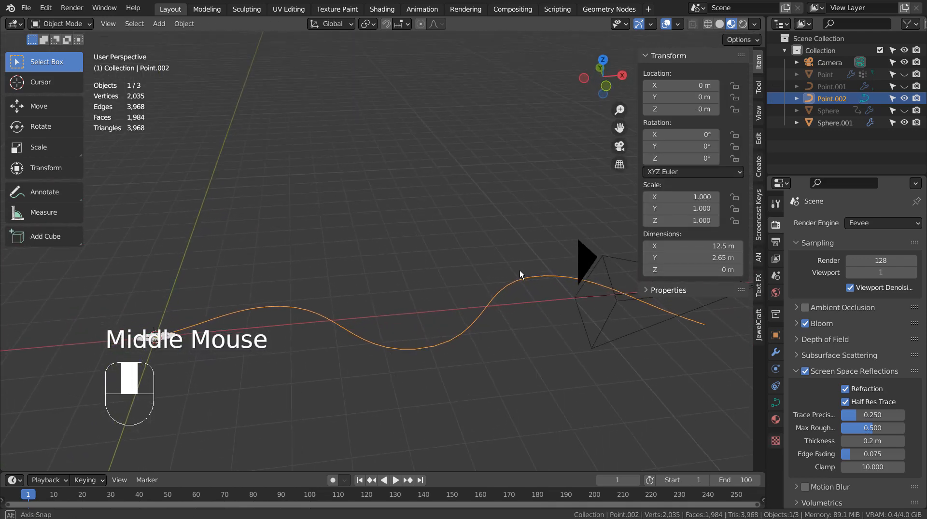
- Duplicate the wave curve as Point.003, leaving it in place
{"action": "key", "text": "shift+d"}
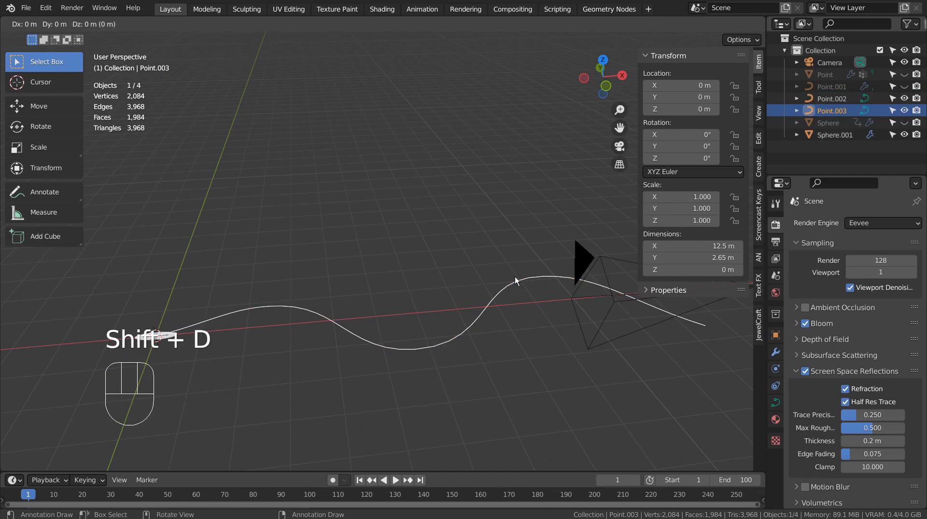
{"action": "key", "text": "Shift+D"}
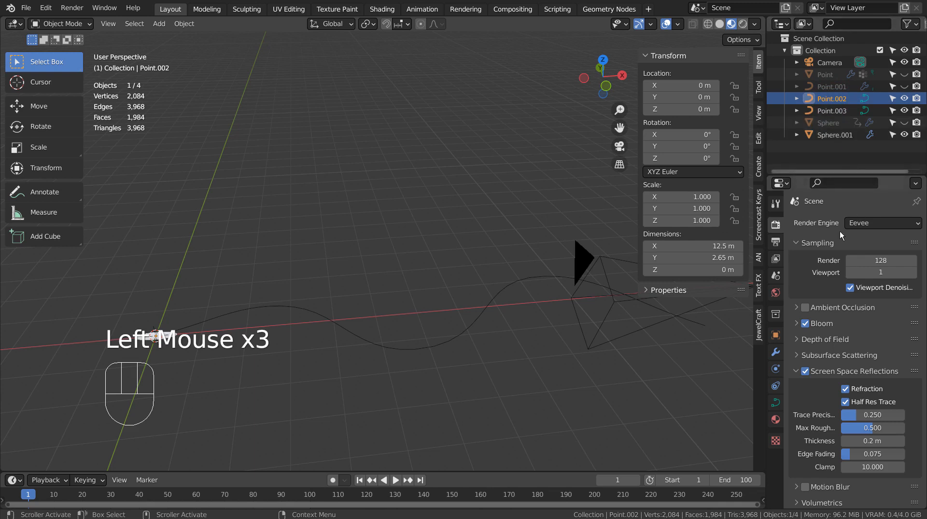
- Bevel Point.002 into a round 0.09 m tube and select the small ellipsoid
{"action": "left_click", "coordinate": [775, 387]}
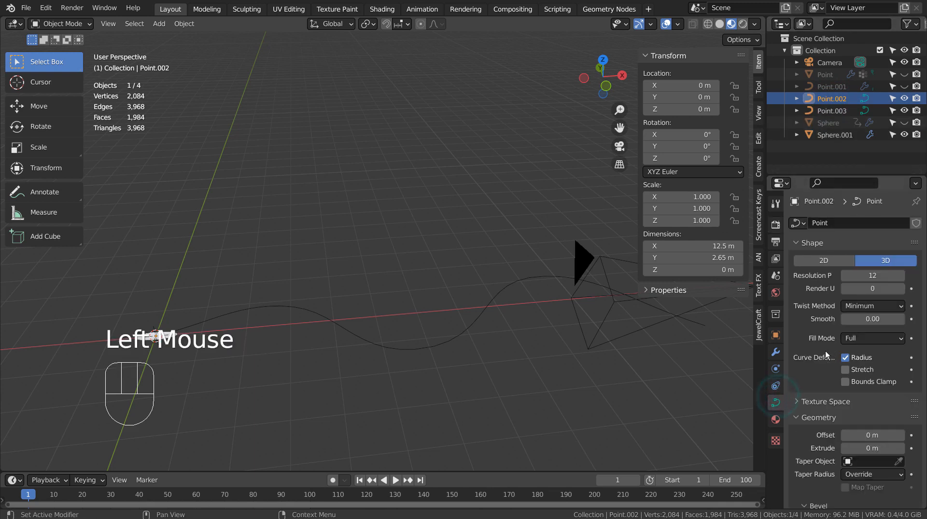
{"action": "scroll", "scroll_direction": "down", "scroll_amount": 3}
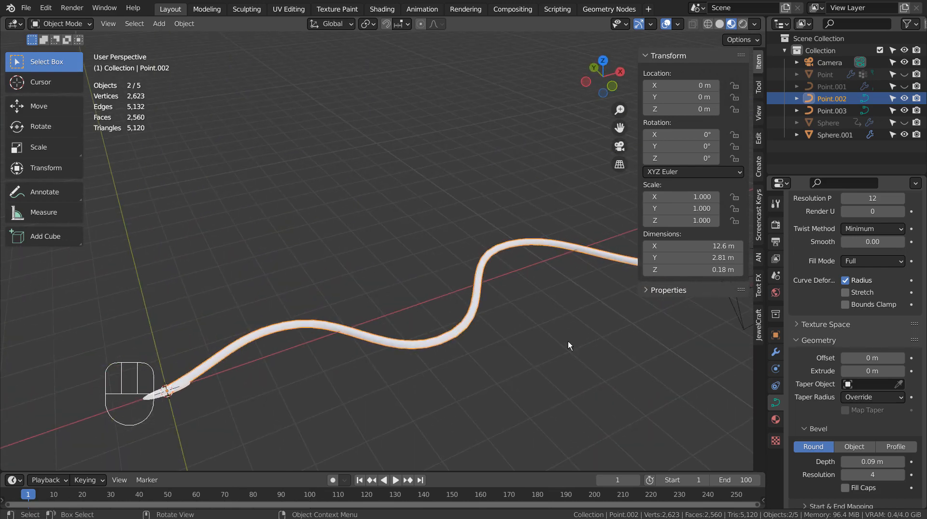
{"action": "left_click", "coordinate": [831, 111]}
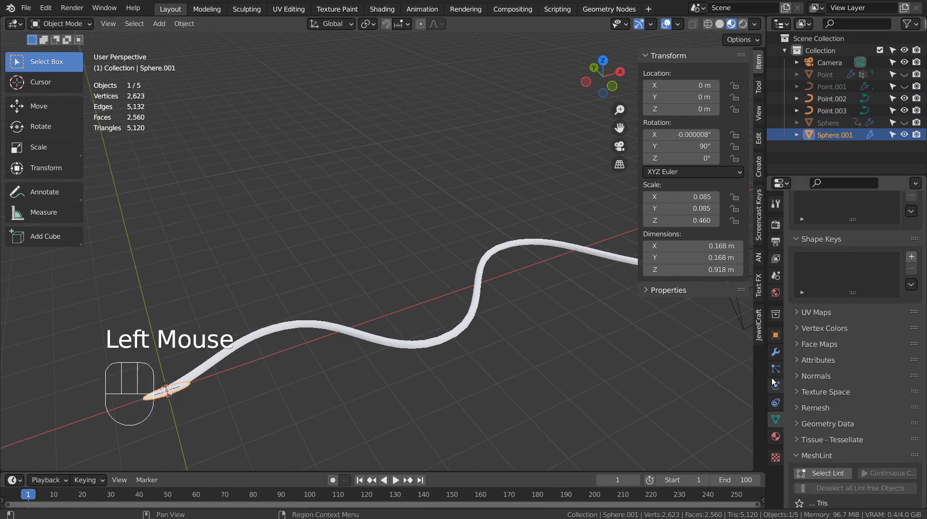
- Add a Curve modifier to the small ellipsoid with Point.003 as its curve object
{"action": "left_click", "coordinate": [851, 223]}
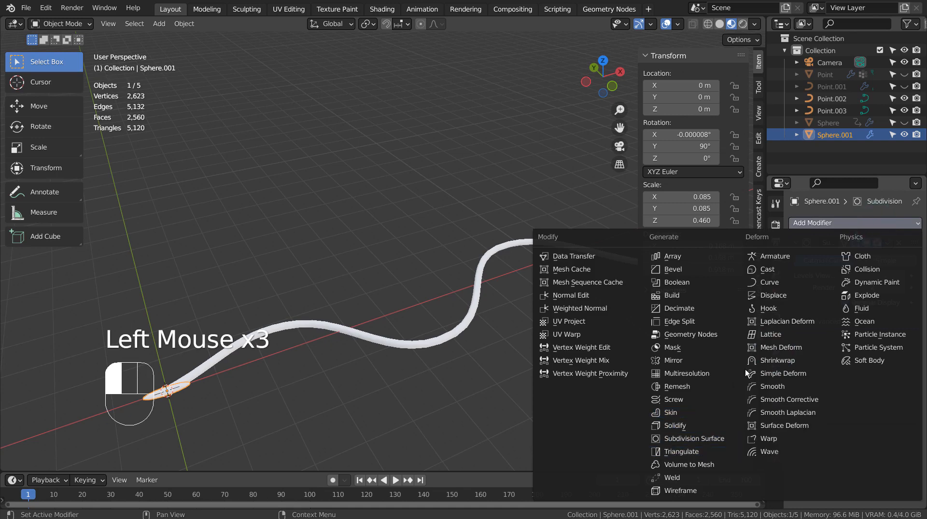
{"action": "left_click", "coordinate": [767, 282]}
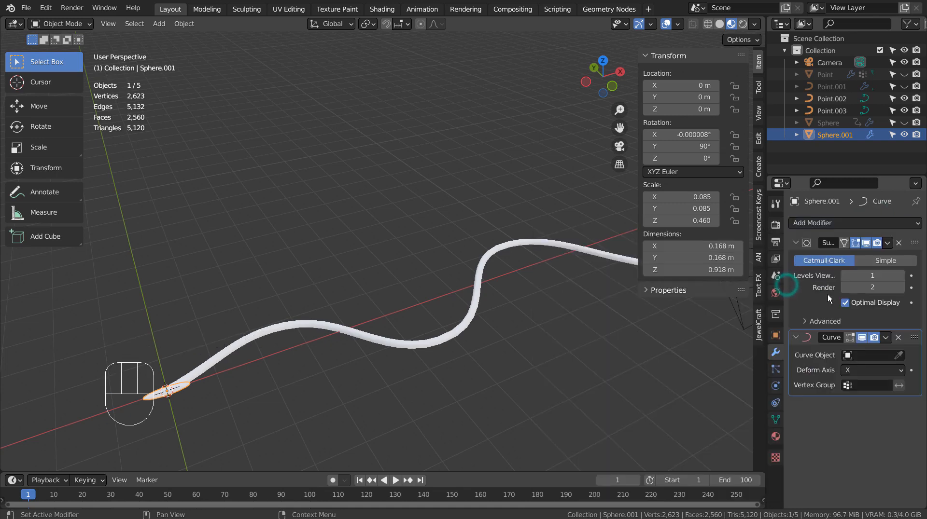
{"action": "left_click", "coordinate": [847, 355]}
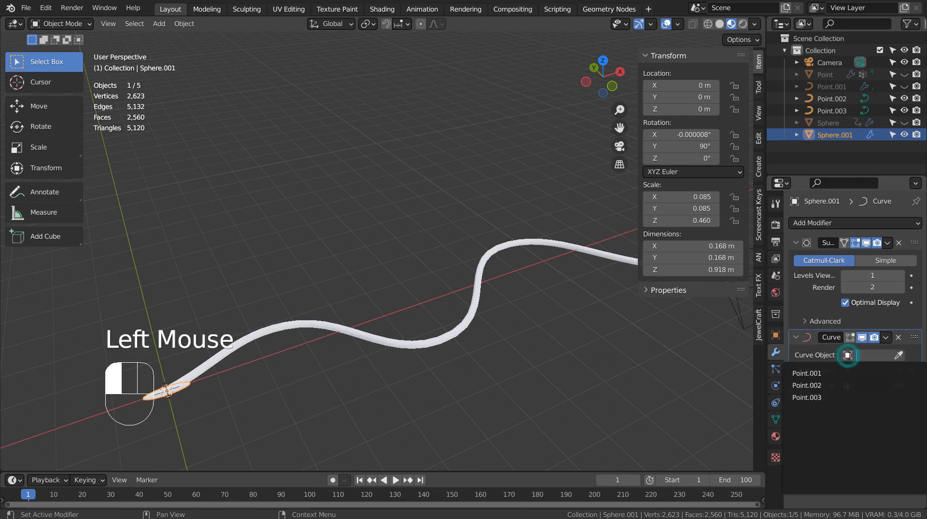
{"action": "left_click", "coordinate": [806, 397]}
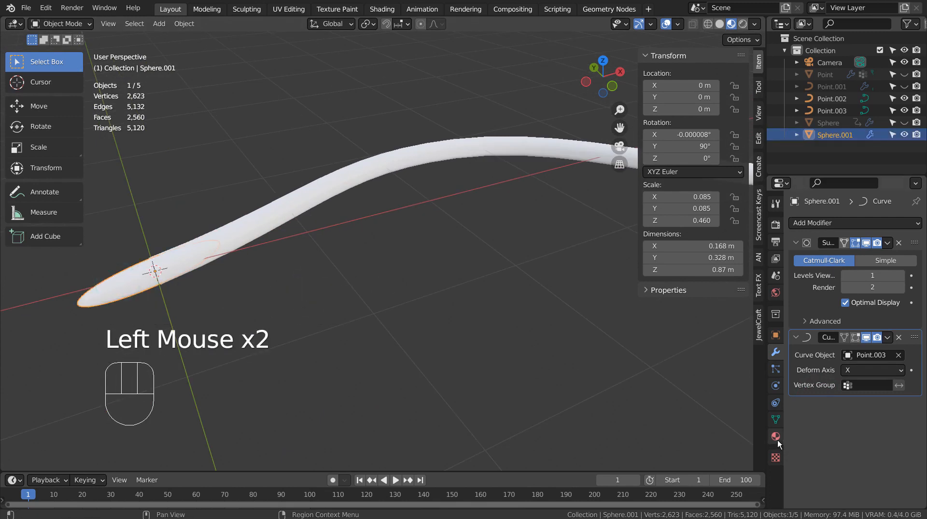
{"action": "left_click", "coordinate": [775, 436]}
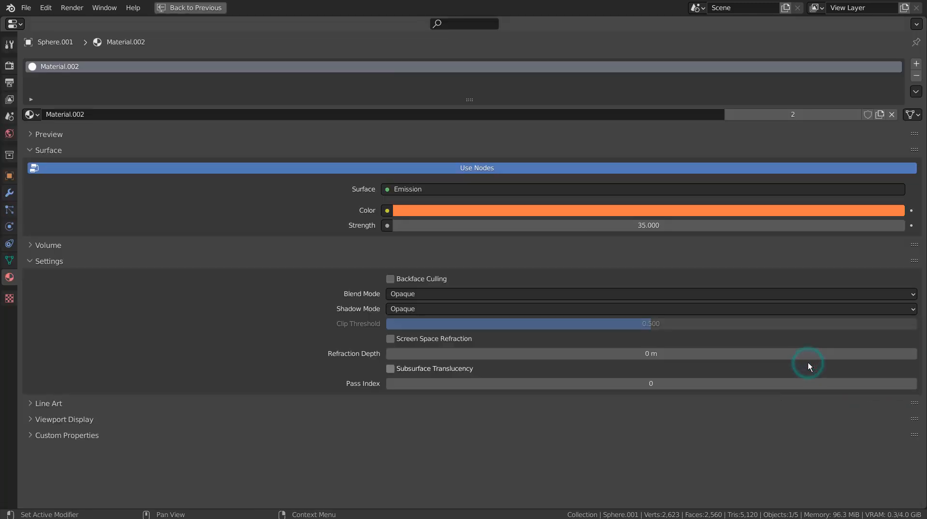
{"action": "mouse_move", "coordinate": [794, 440]}
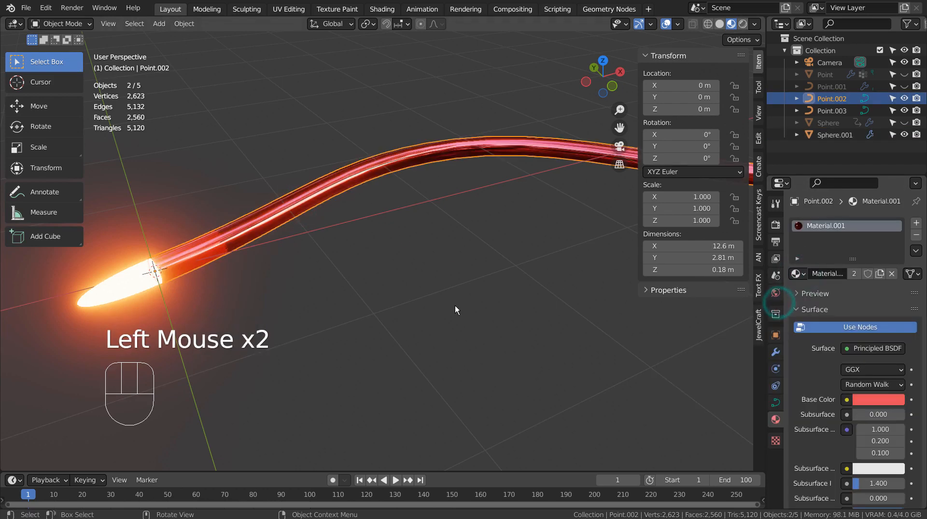
{"action": "key", "text": "ctrl+space"}
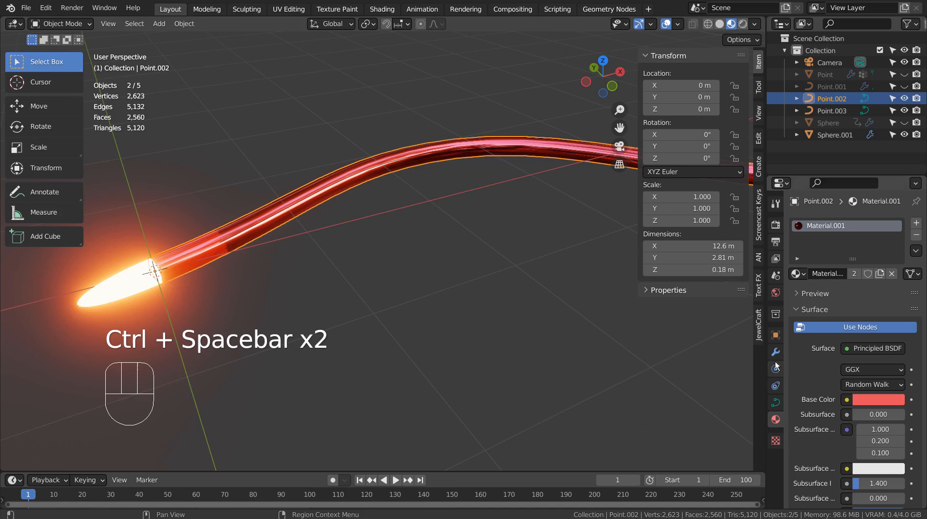
{"action": "key", "text": "ctrl+space"}
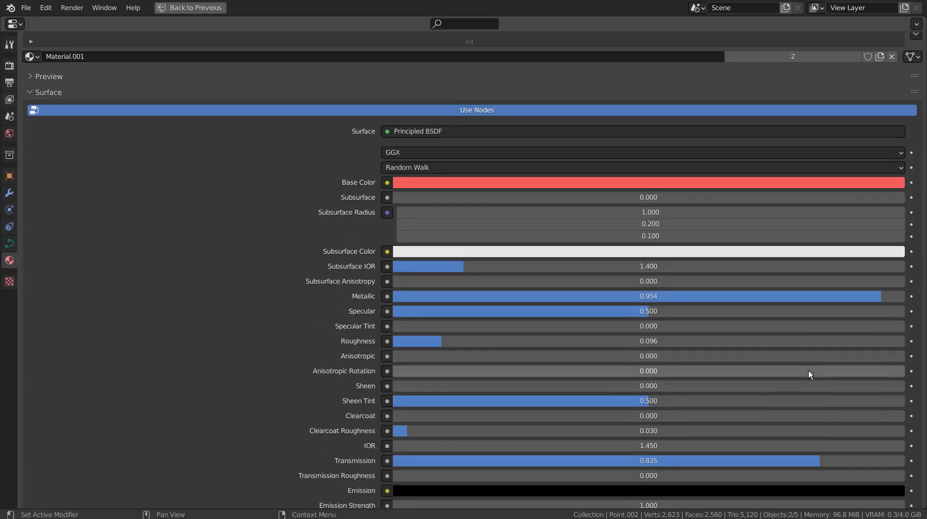
{"action": "scroll", "scroll_direction": "down", "scroll_amount": 3}
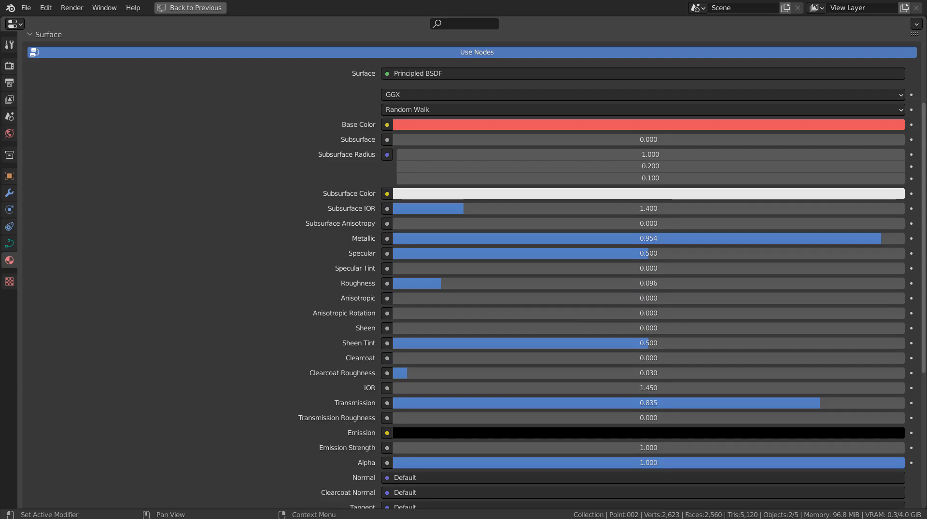
{"action": "scroll", "scroll_direction": "down", "scroll_amount": 3}
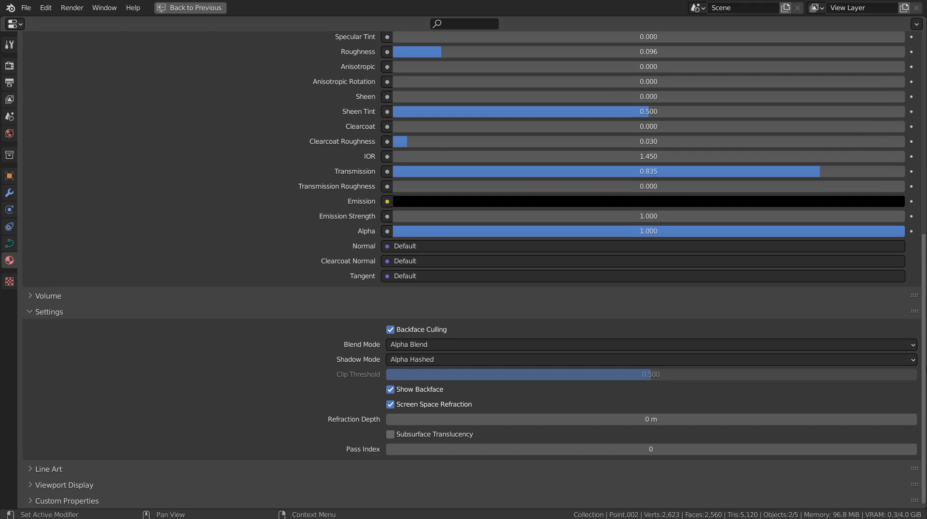
{"action": "key", "text": "ctrl+space"}
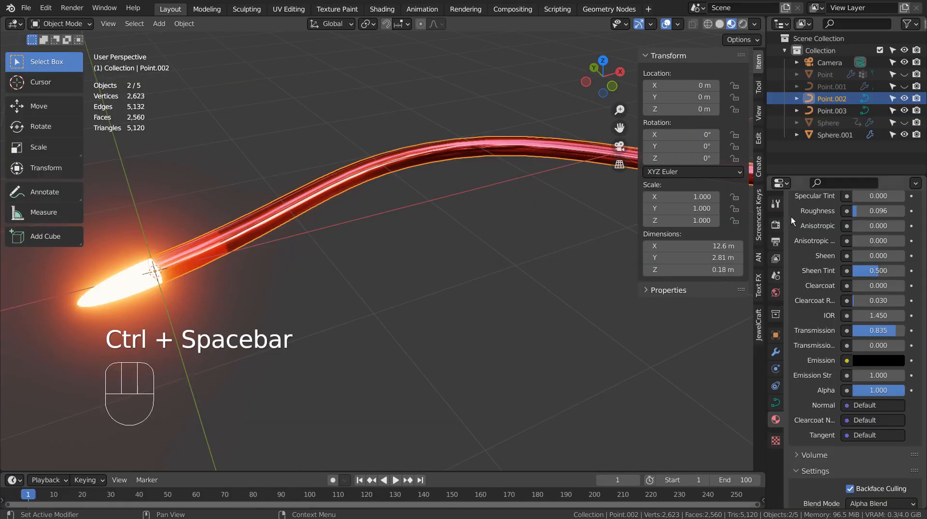
- Review Eevee Bloom and Screen Space Reflections with Refraction, then restore the layout
{"action": "scroll", "scroll_direction": "up", "scroll_amount": 3}
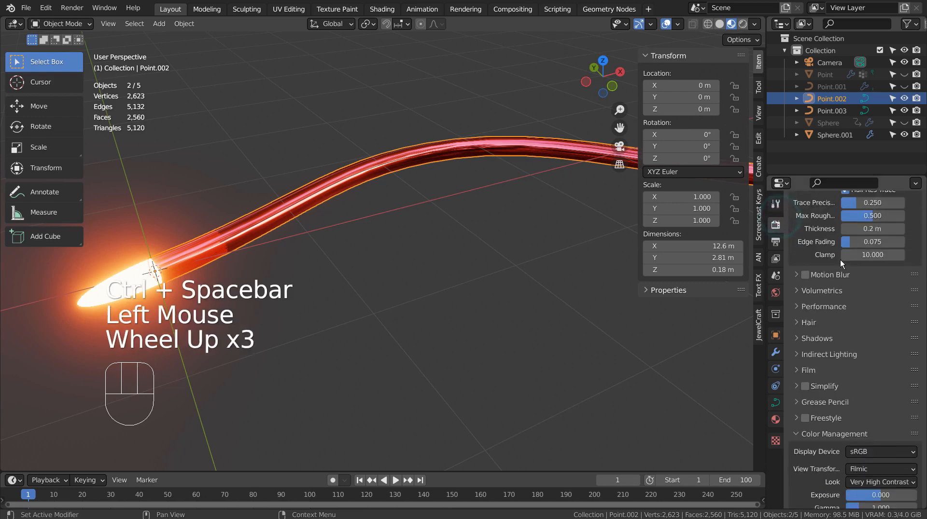
{"action": "scroll", "scroll_direction": "up", "scroll_amount": 3}
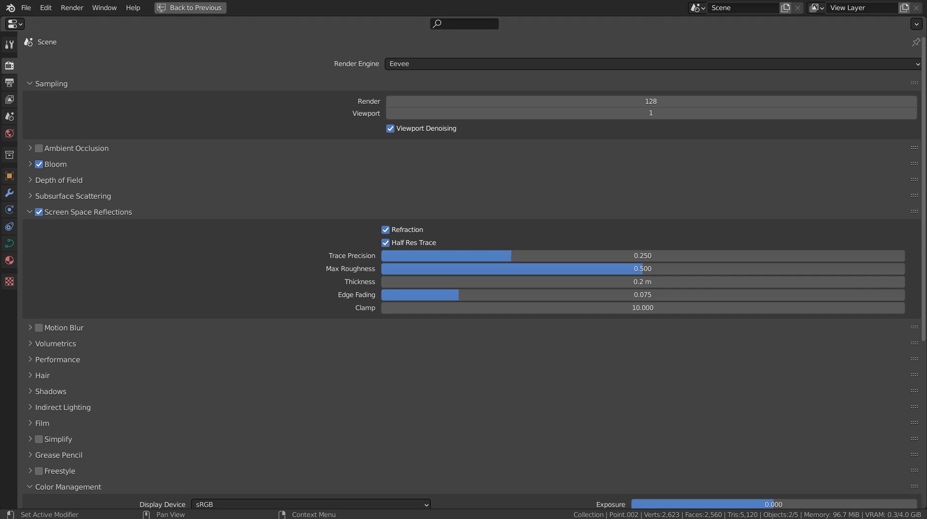
{"action": "key", "text": "ctrl+space"}
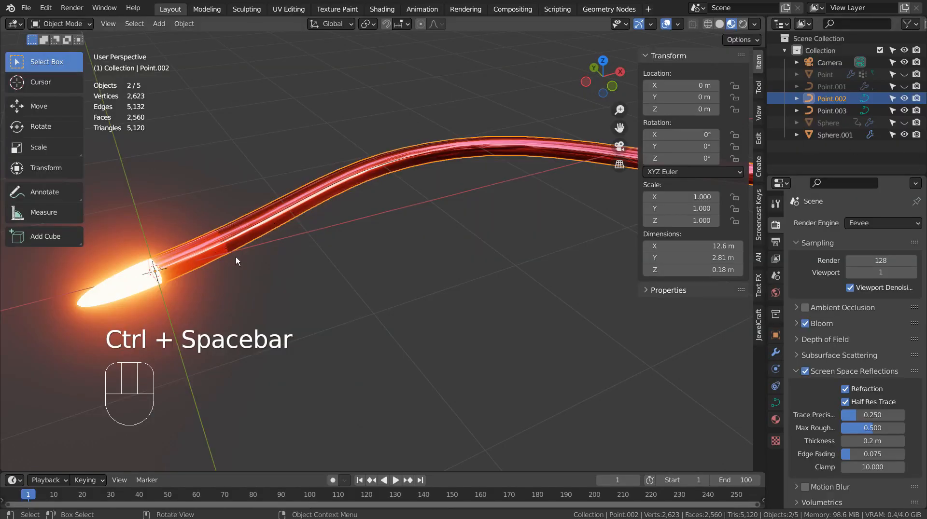
- Move the glowing sphere to the tube's start and keyframe it at frame 1
{"action": "left_click", "coordinate": [139, 280]}
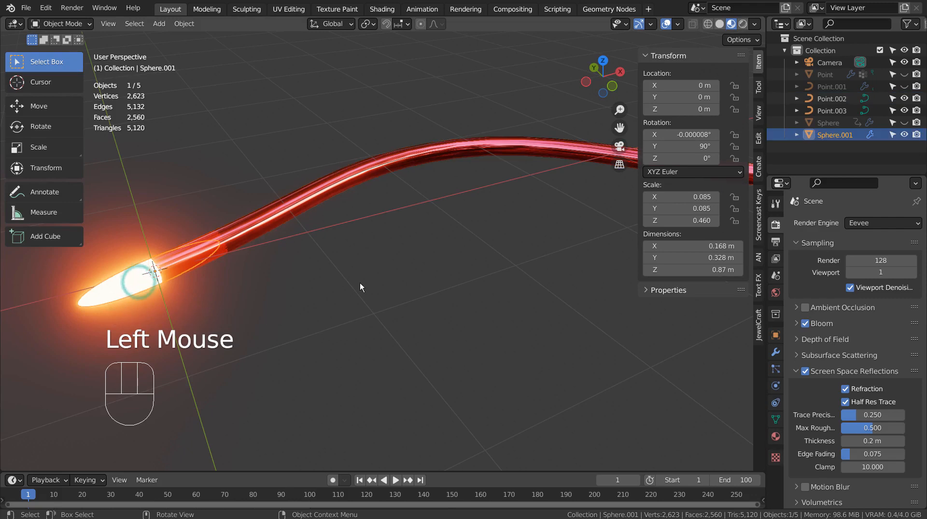
{"action": "key", "text": "g"}
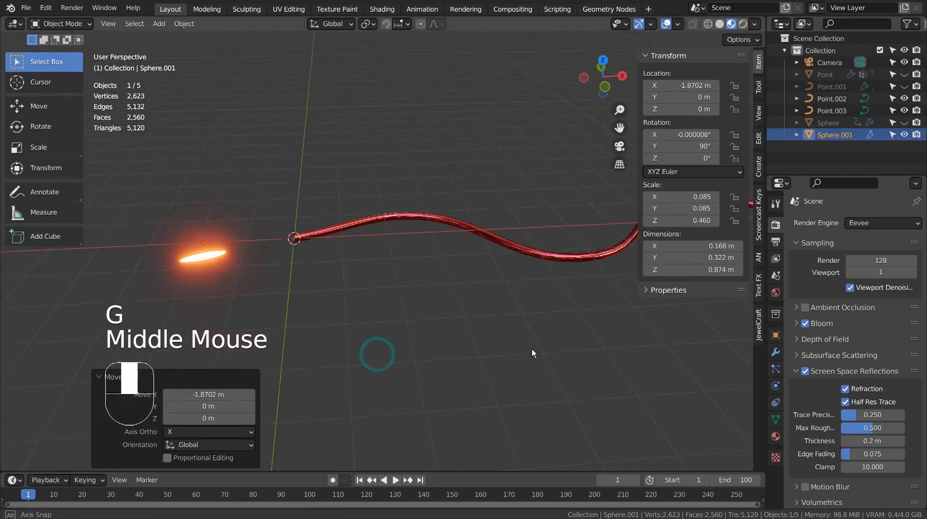
{"action": "mouse_move", "coordinate": [680, 85]}
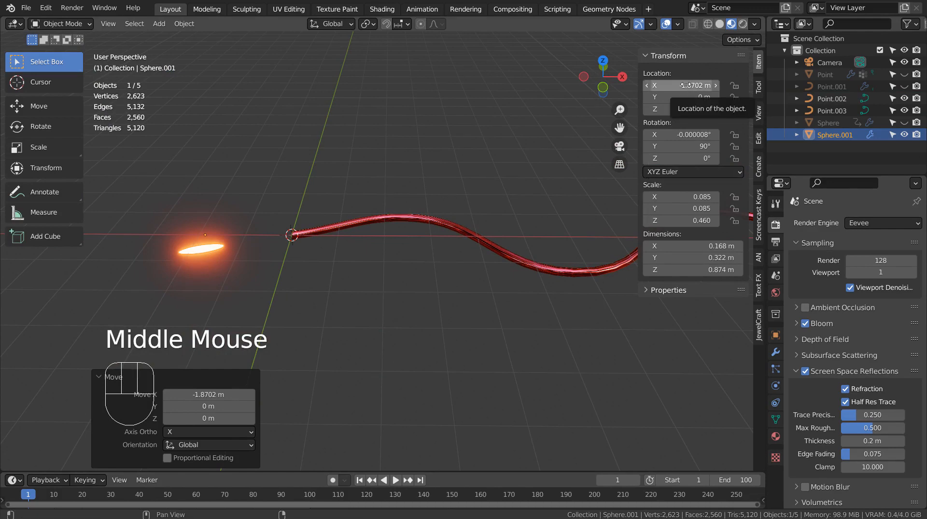
{"action": "scroll", "scroll_direction": "down", "scroll_amount": 3}
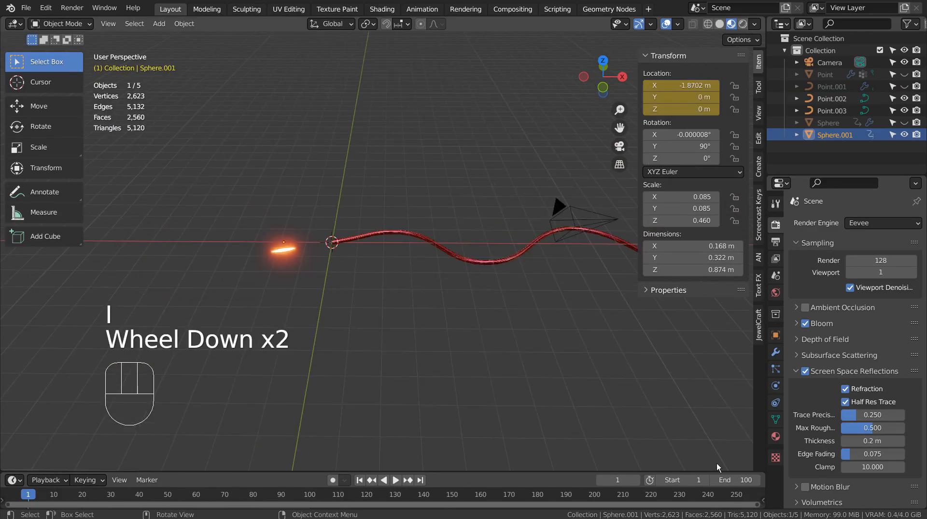
- At frame 100, move the sphere past the tube's end, key it, and play
{"action": "left_click", "coordinate": [728, 460]}
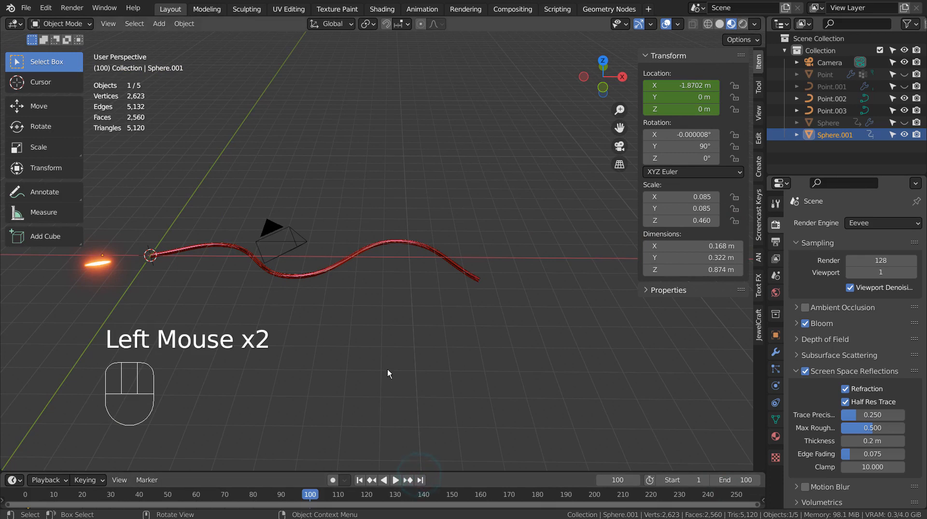
{"action": "key", "text": "g"}
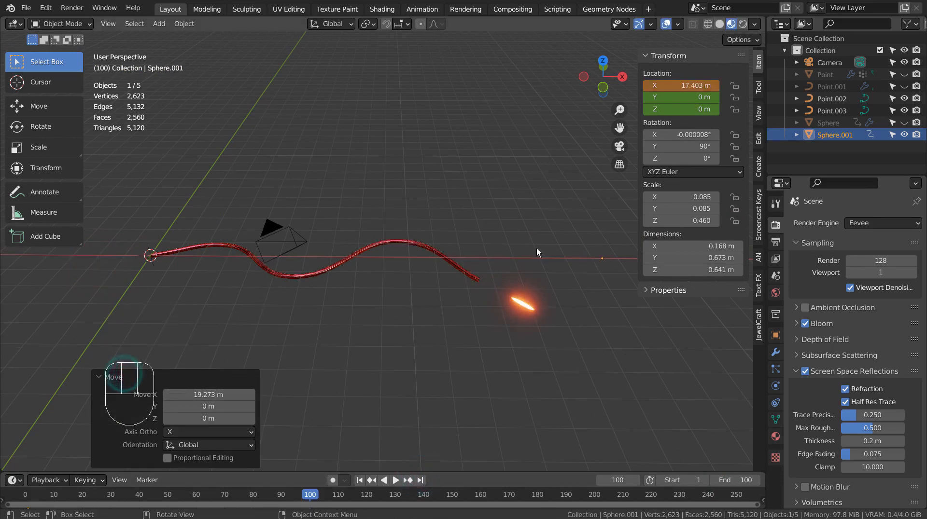
{"action": "left_click", "coordinate": [681, 85]}
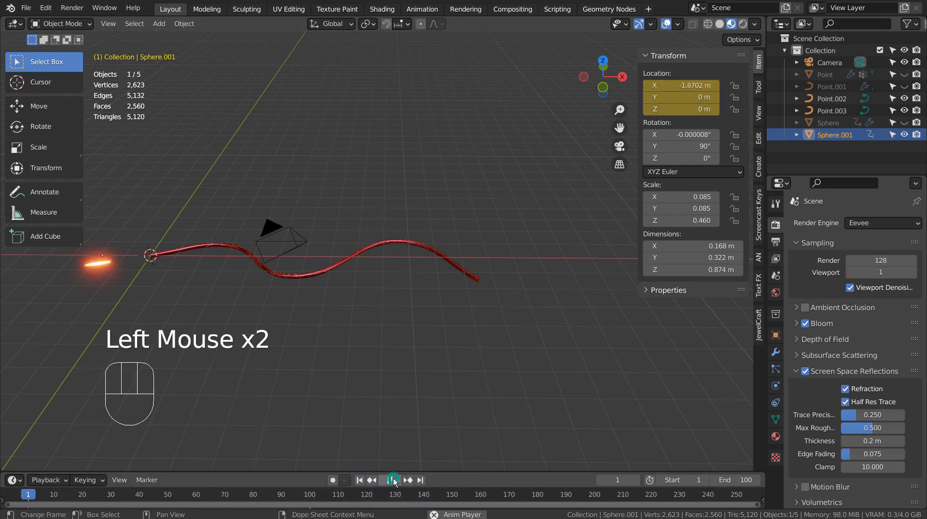
{"action": "left_click", "coordinate": [389, 480]}
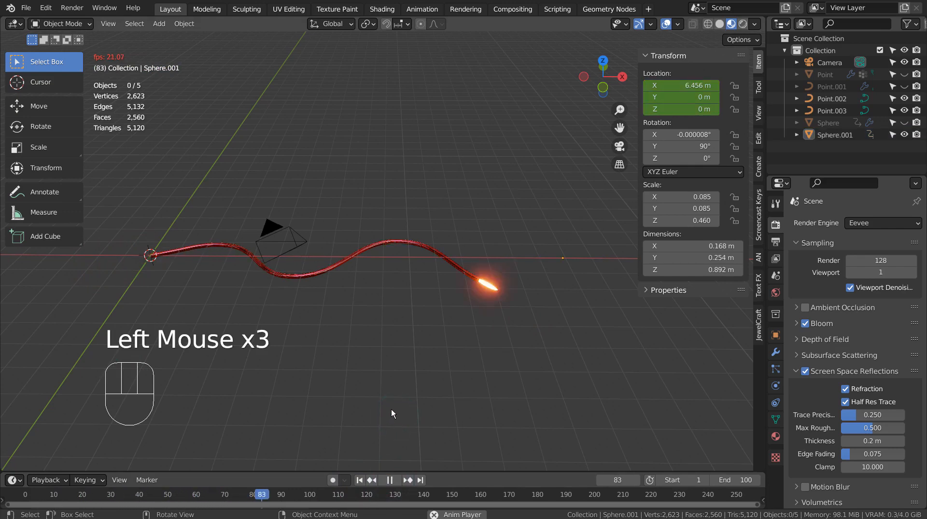
{"action": "scroll", "scroll_direction": "up", "scroll_amount": 3}
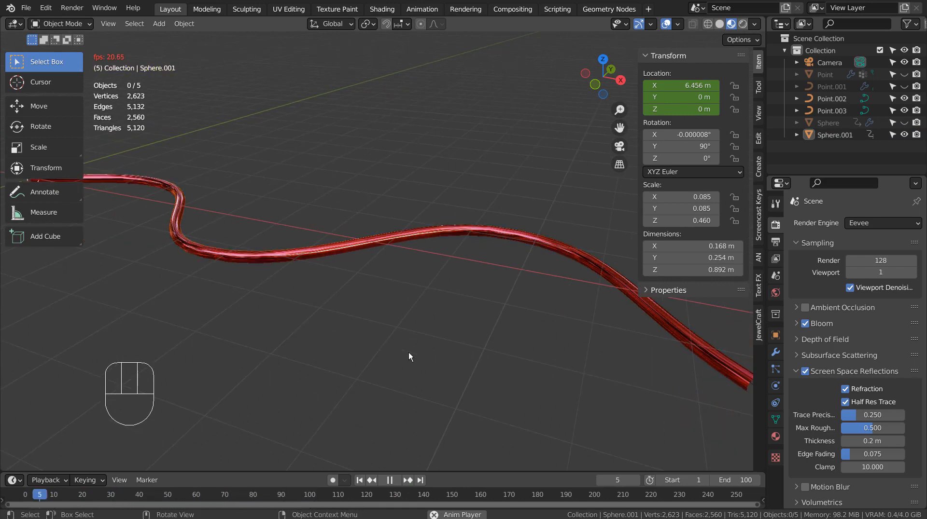
- Add a Wave deform modifier to the tube curve Point.002
{"action": "scroll", "scroll_direction": "down", "scroll_amount": 3}
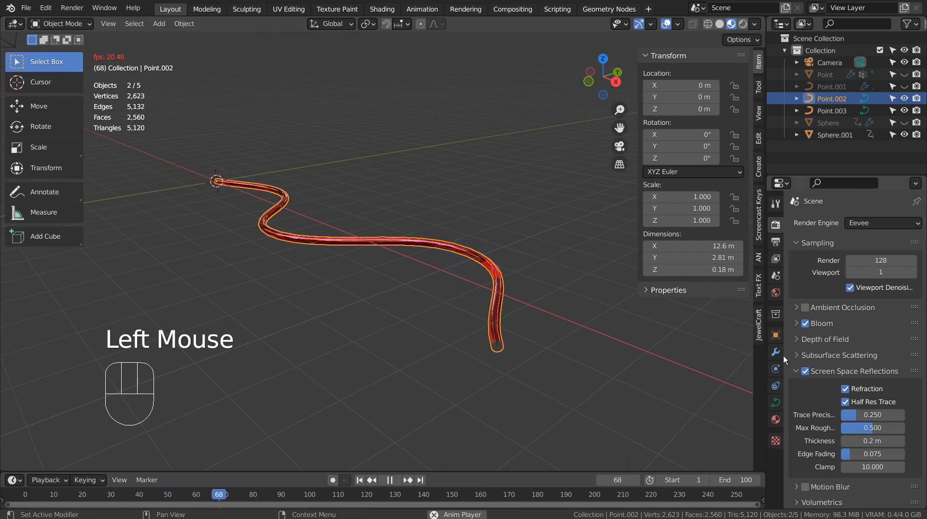
{"action": "left_click", "coordinate": [853, 222]}
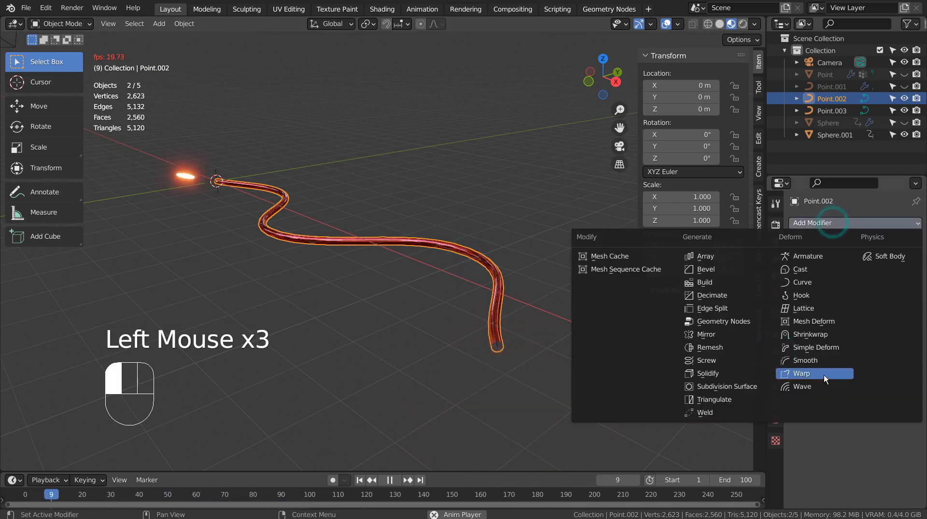
{"action": "left_click", "coordinate": [801, 387]}
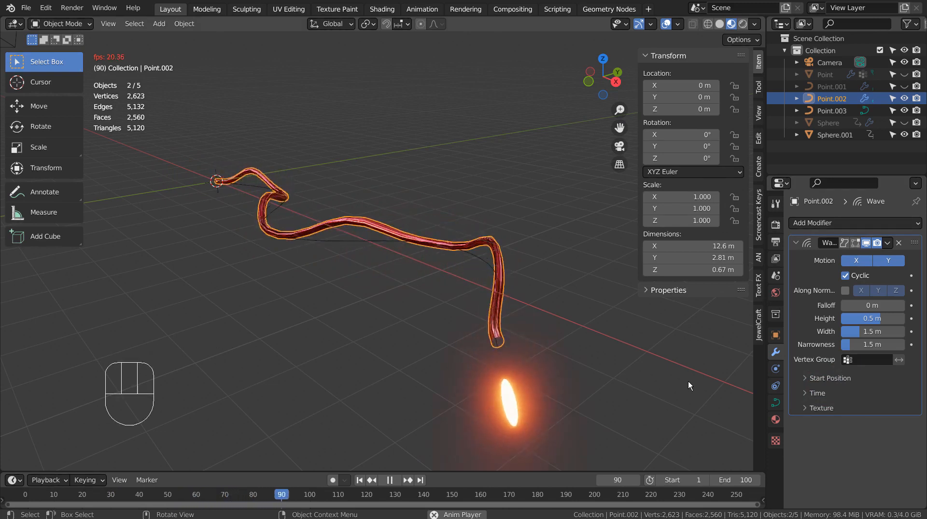
{"action": "left_click", "coordinate": [113, 495]}
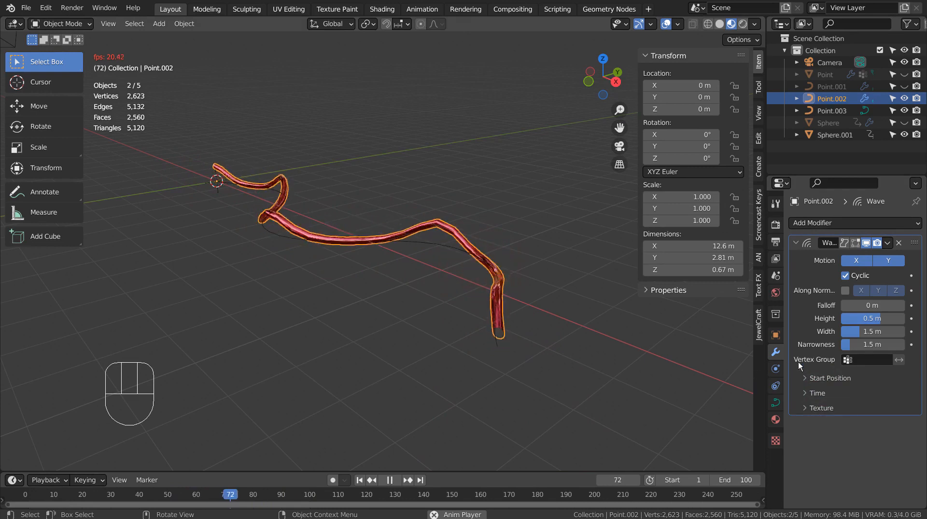
- Enable Along Normals and set wave Height 0.052 m, Width 2.1 m, Narrowness 10 m
{"action": "left_click", "coordinate": [844, 290]}
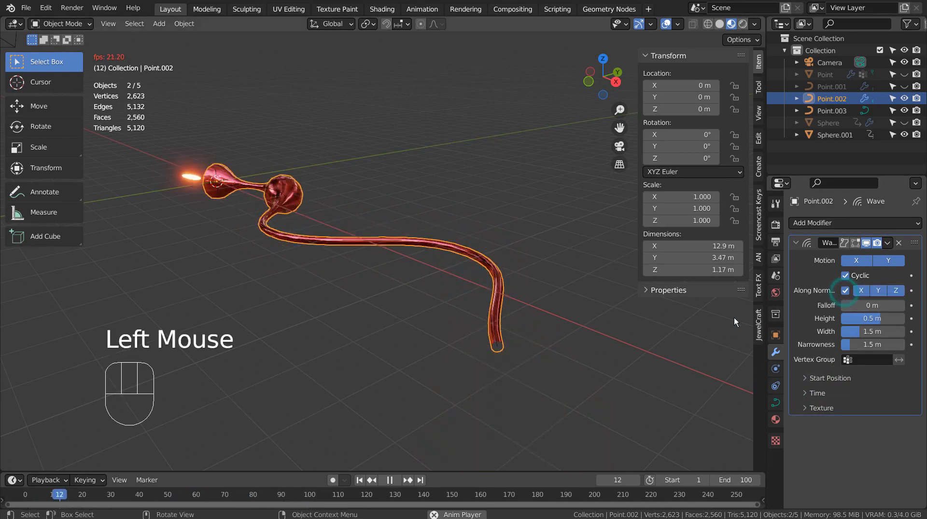
{"action": "left_click", "coordinate": [389, 480]}
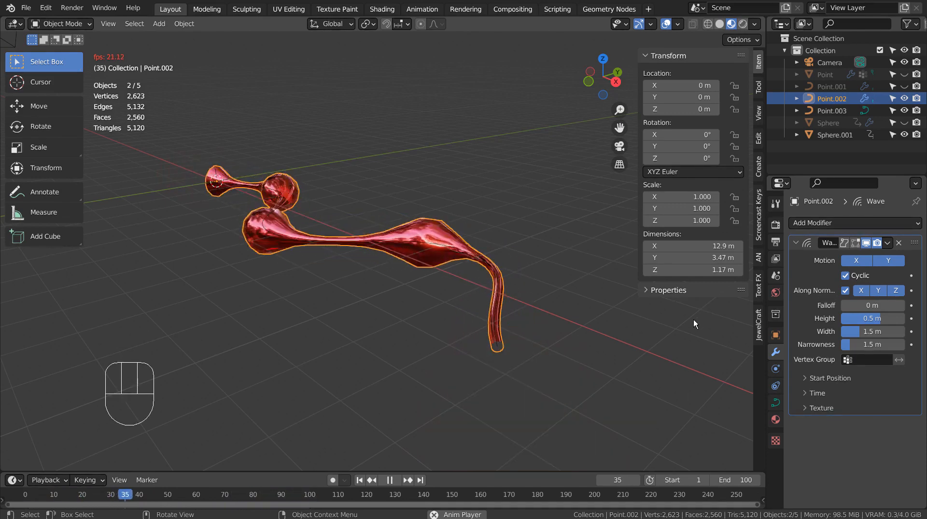
{"action": "left_click", "coordinate": [389, 479]}
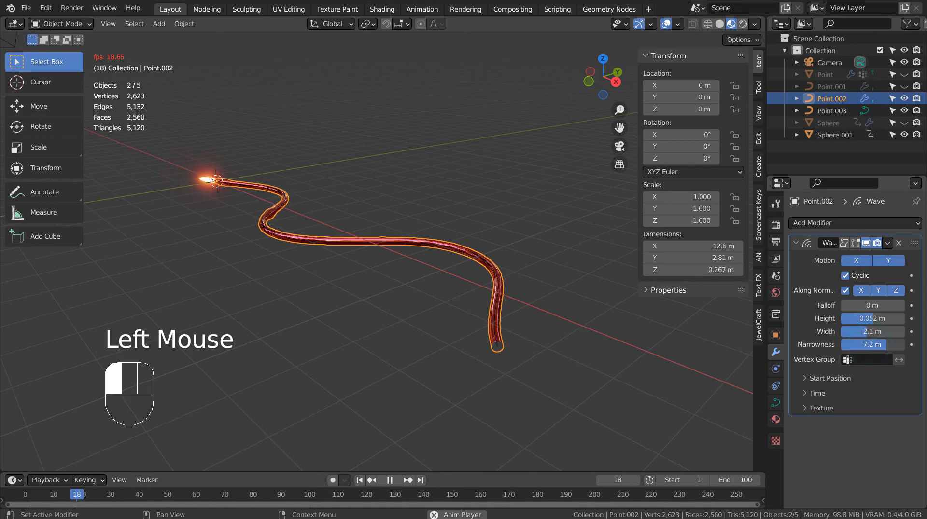
{"action": "left_click", "coordinate": [871, 344]}
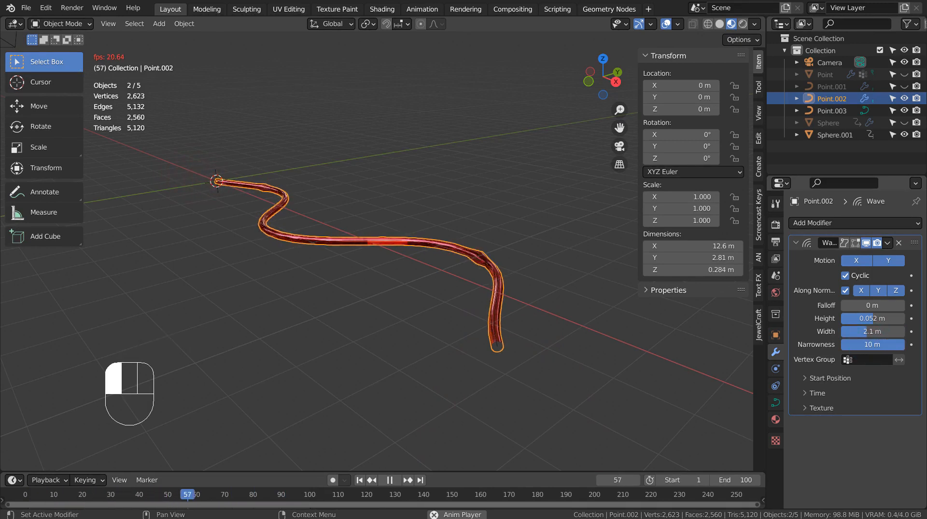